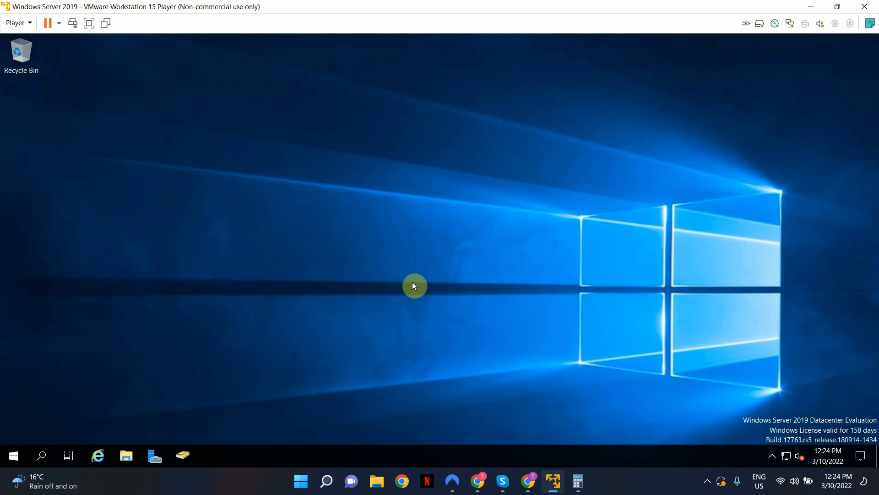
pyautogui.moveTo(416, 286)
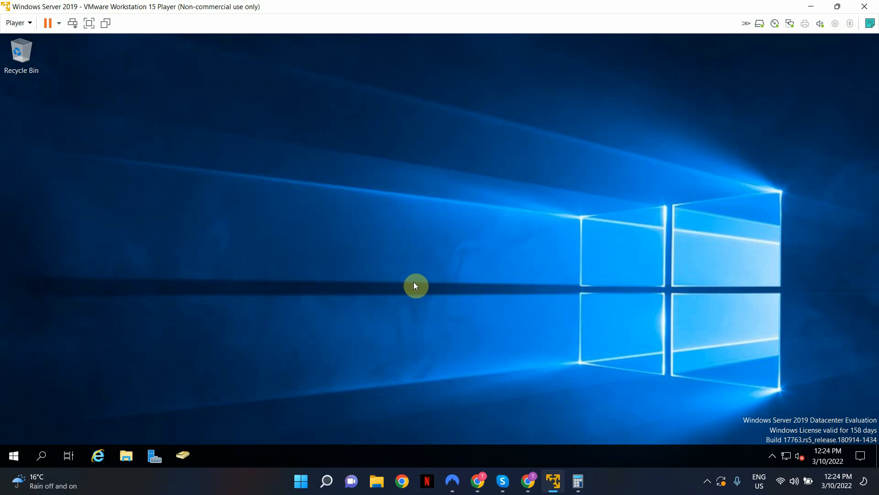
pyautogui.moveTo(334, 282)
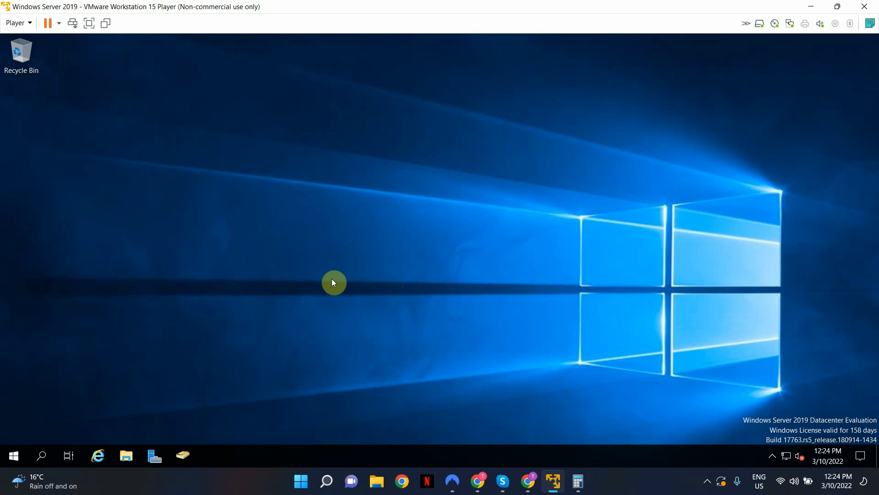
pyautogui.moveTo(48, 438)
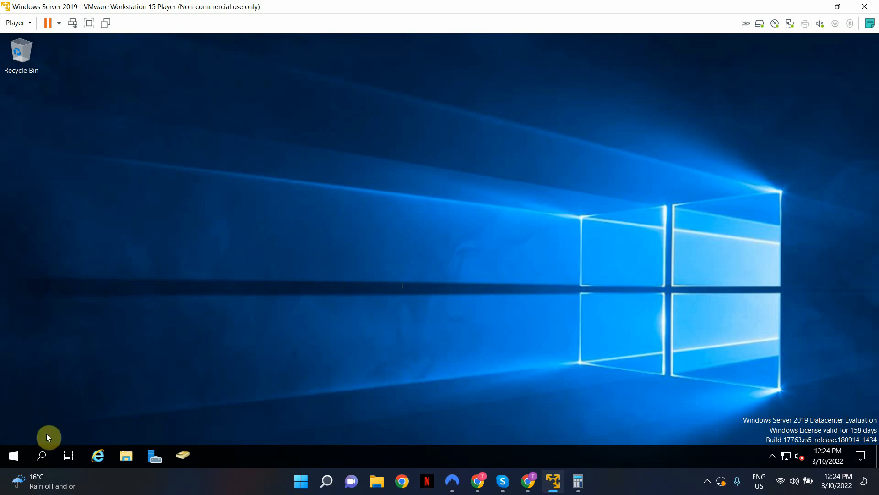
# Open an administrator Command Prompt and run sysdm.cpl to bring up System Properties.
pyautogui.click(41, 455)
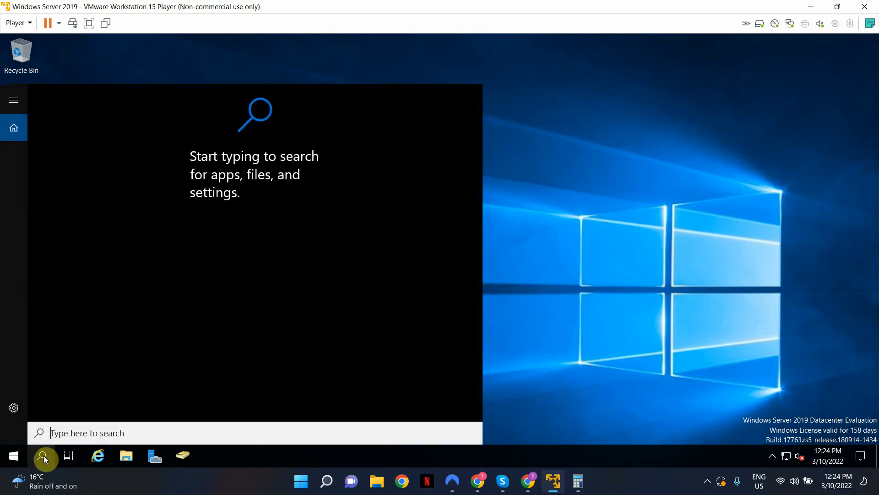
pyautogui.write('cmd')
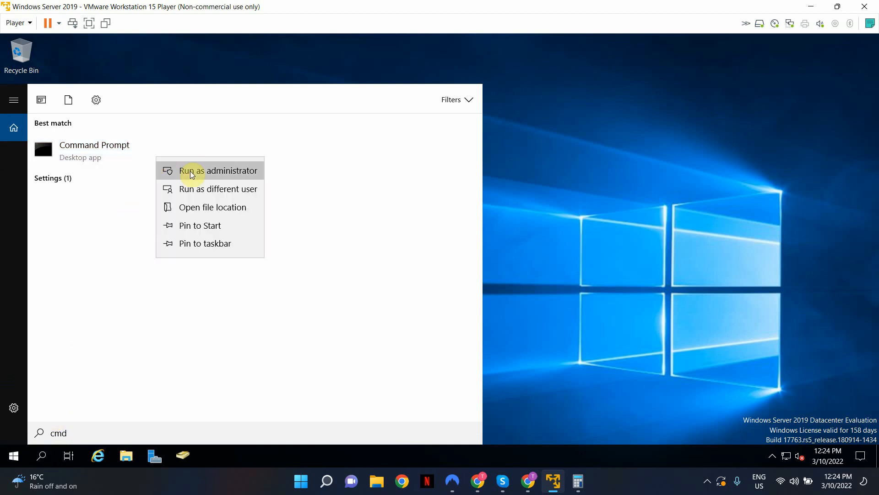
pyautogui.click(193, 171)
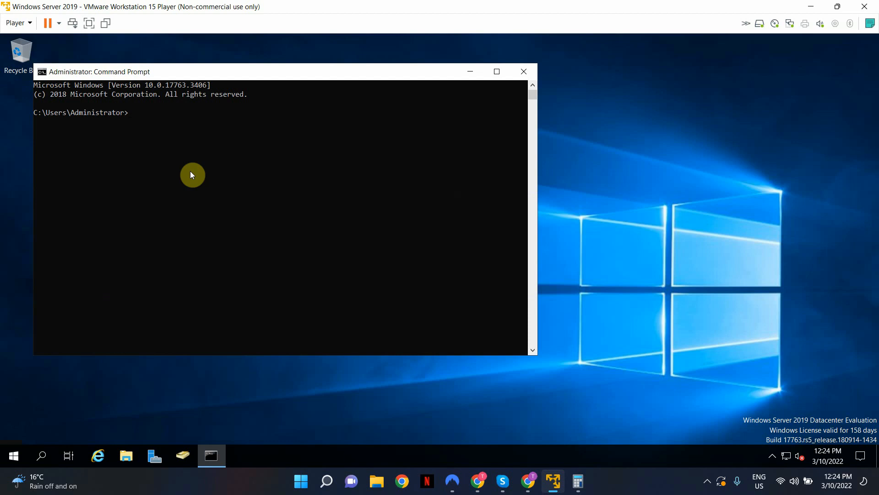
pyautogui.write('sys')
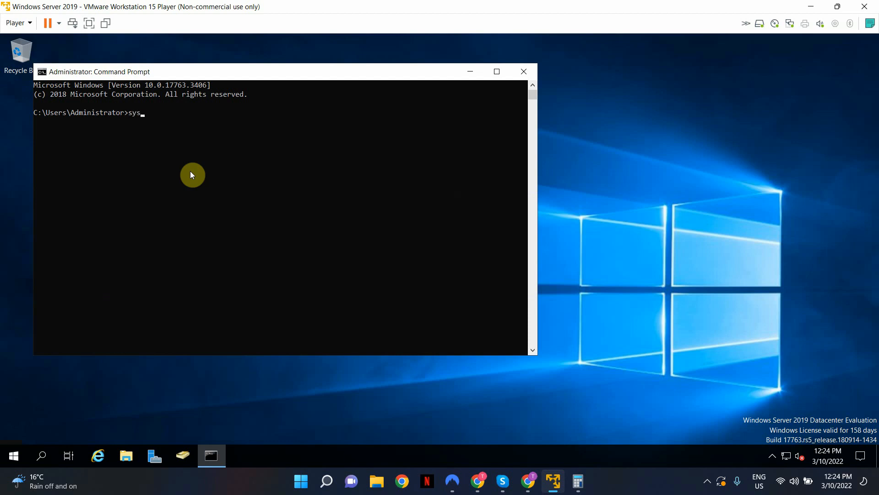
pyautogui.write('dm.c')
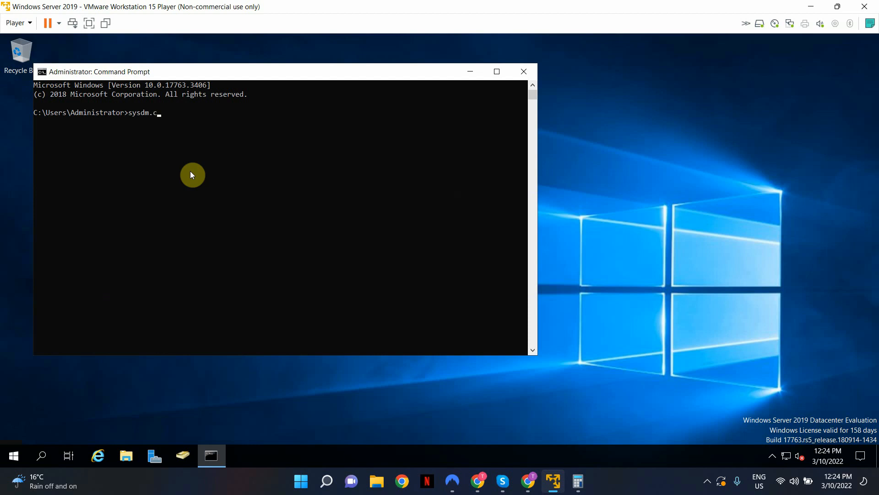
pyautogui.press('Enter')
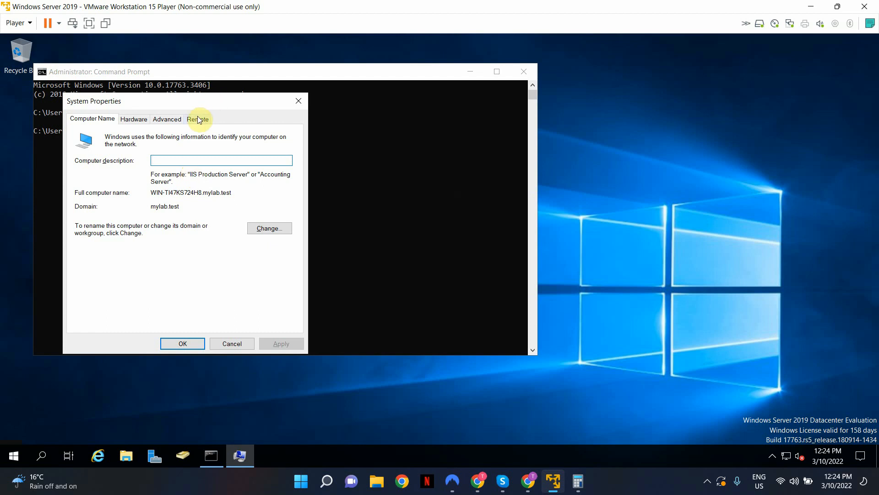
# On the Remote tab, select 'Allow remote connections to this computer', keeping Network Level Authentication.
pyautogui.click(197, 119)
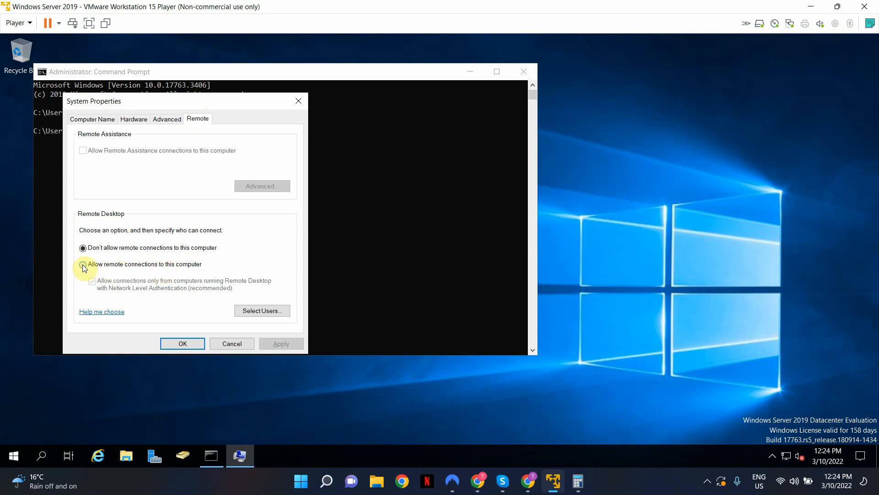
pyautogui.click(83, 264)
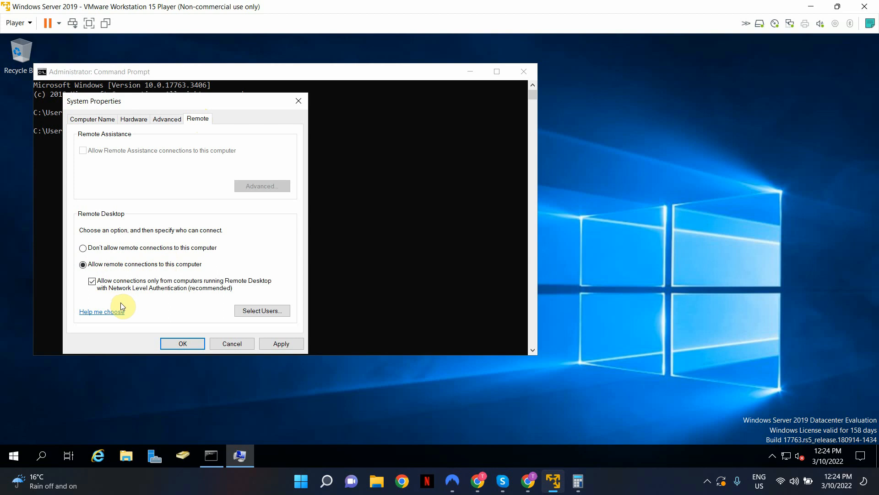
pyautogui.moveTo(170, 310)
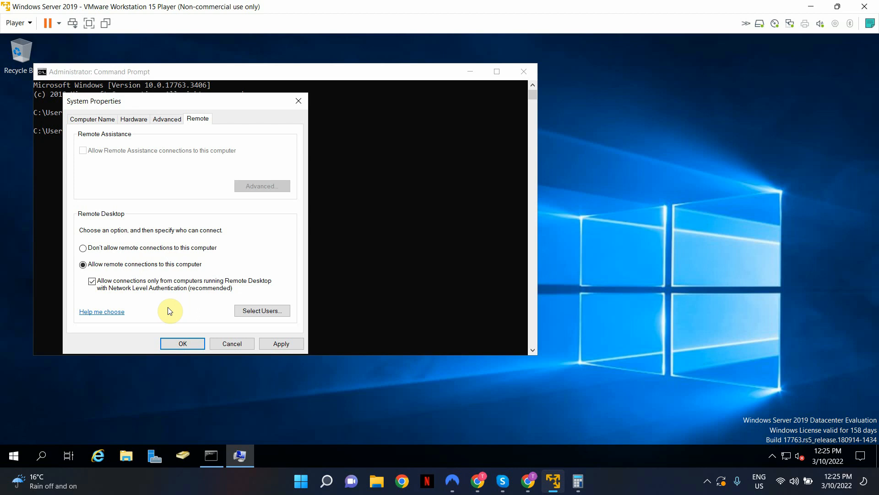
pyautogui.moveTo(206, 327)
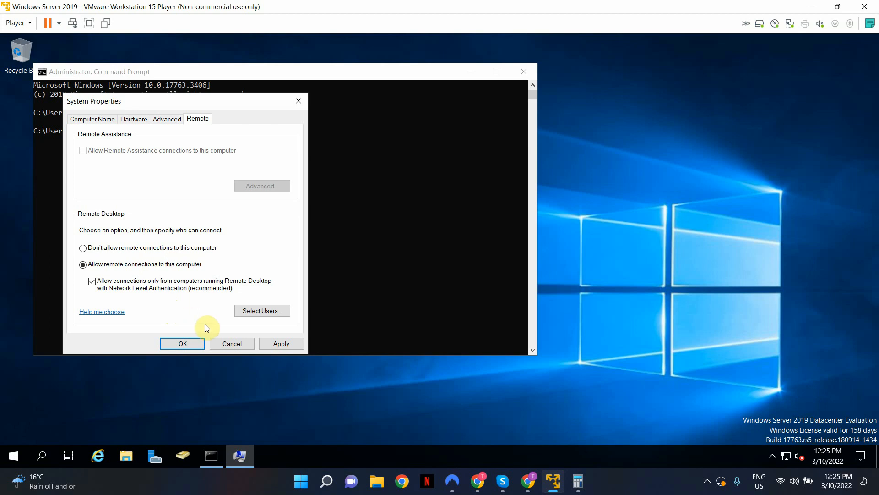
# Add Peter.Pan to the Remote Desktop Users list, then confirm and close System Properties.
pyautogui.click(262, 310)
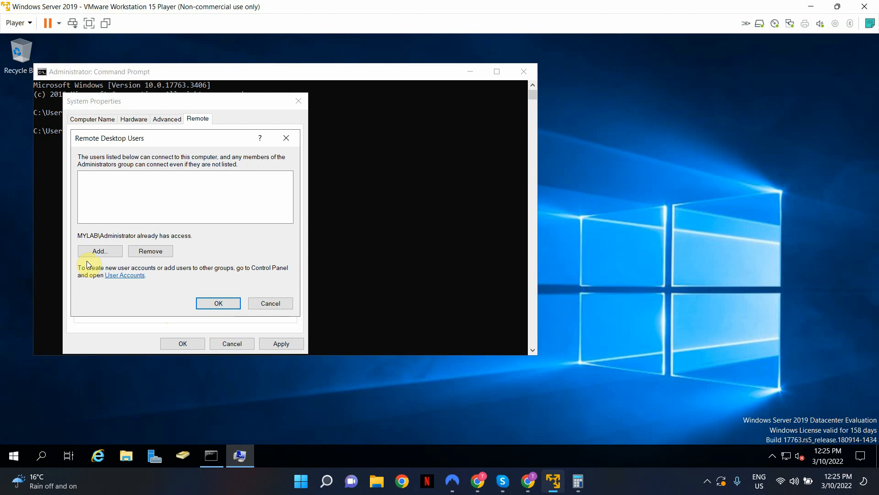
pyautogui.click(100, 251)
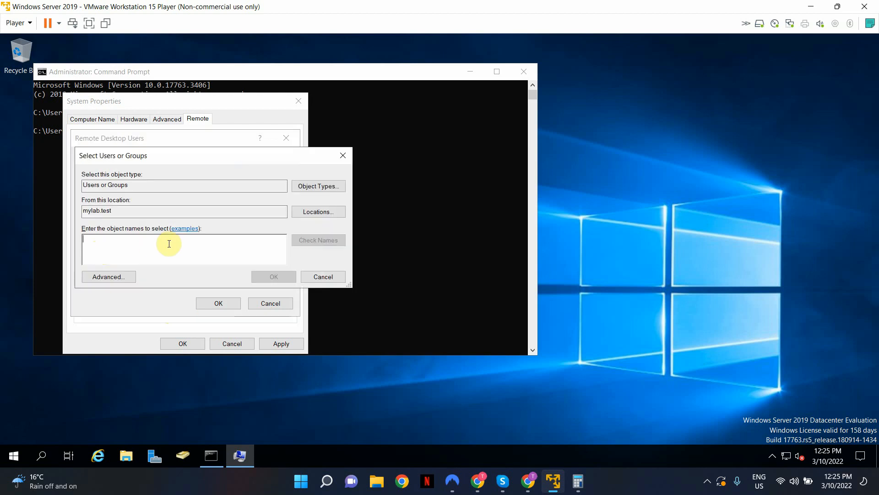
pyautogui.write('peter')
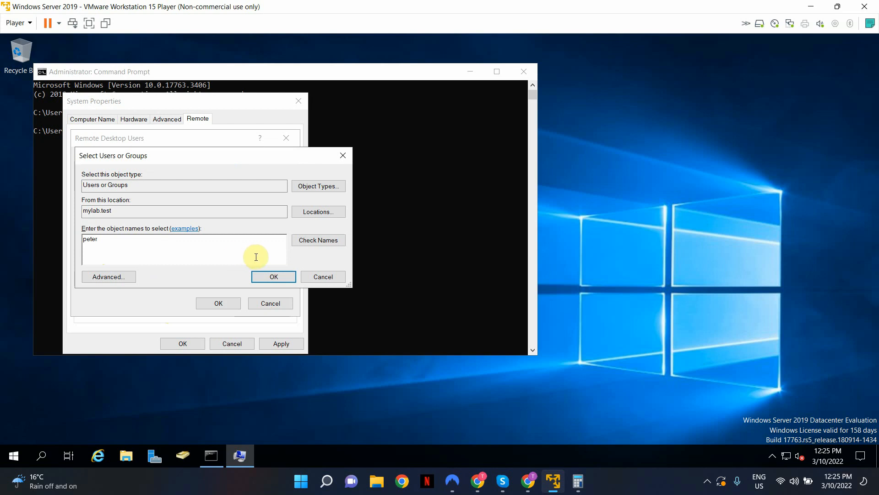
pyautogui.click(318, 240)
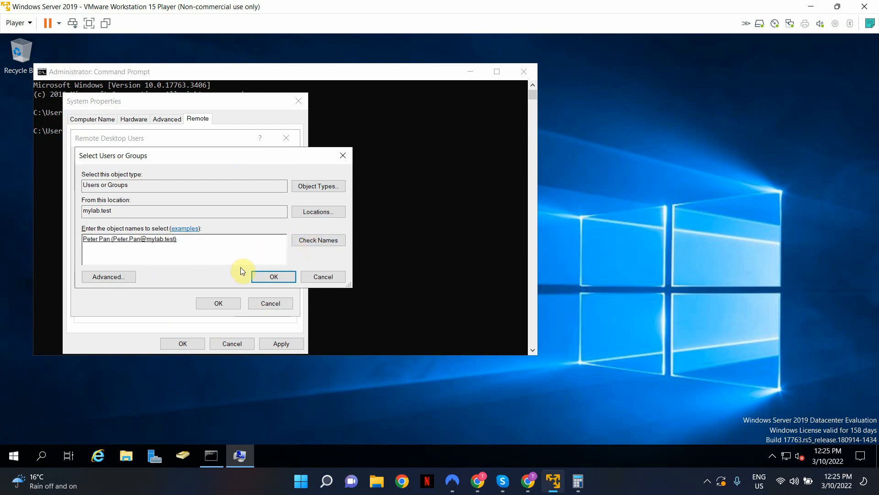
pyautogui.click(273, 277)
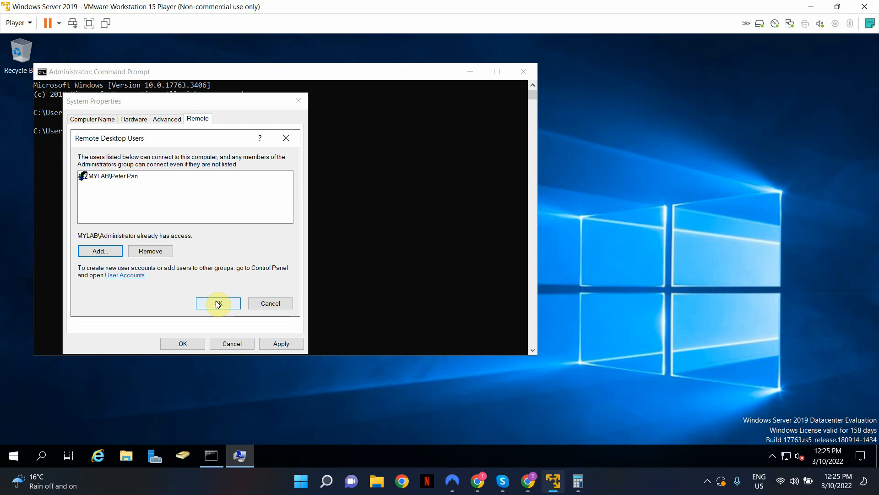
pyautogui.click(218, 303)
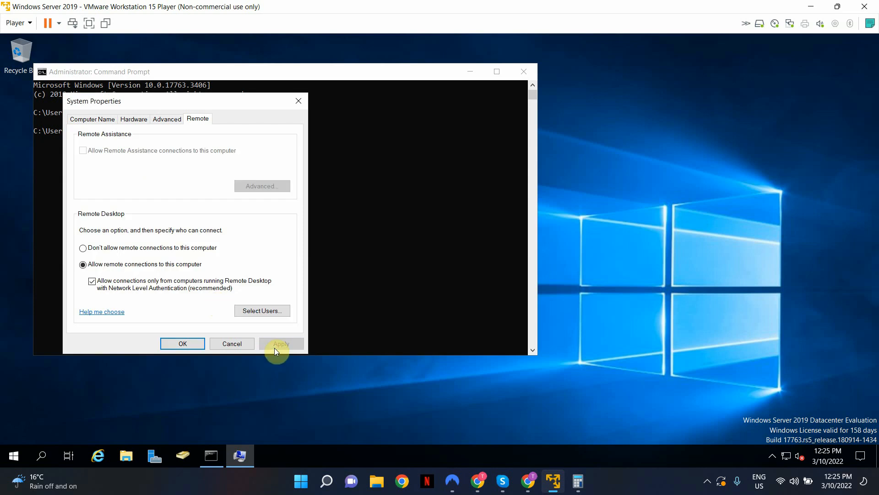
pyautogui.click(183, 343)
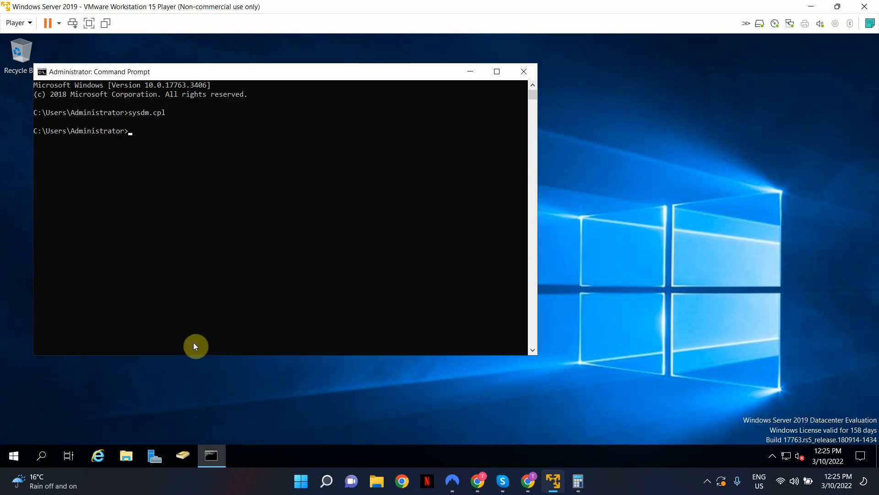
pyautogui.moveTo(191, 186)
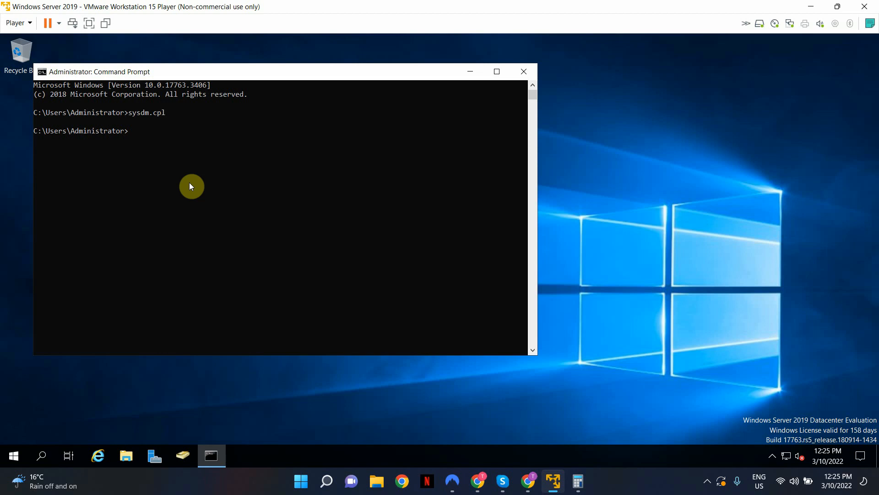
# Run gpedit from the Command Prompt to open the Local Group Policy Editor.
pyautogui.write('g')
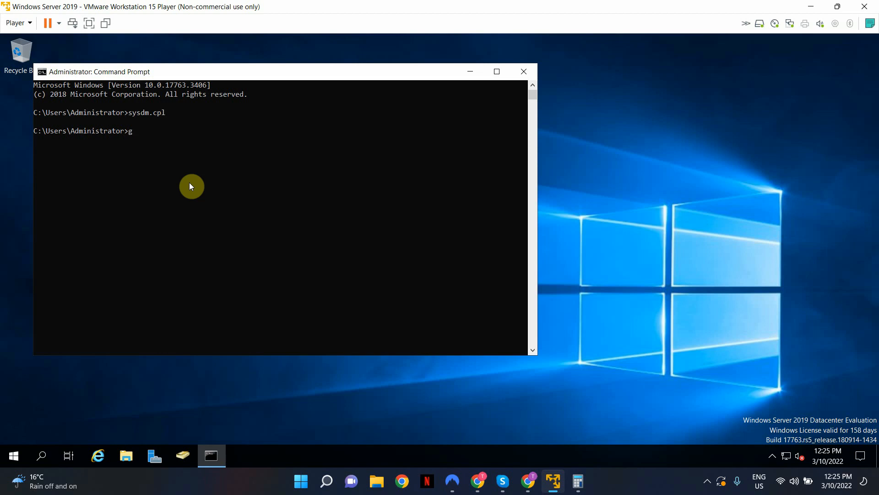
pyautogui.write('pedit')
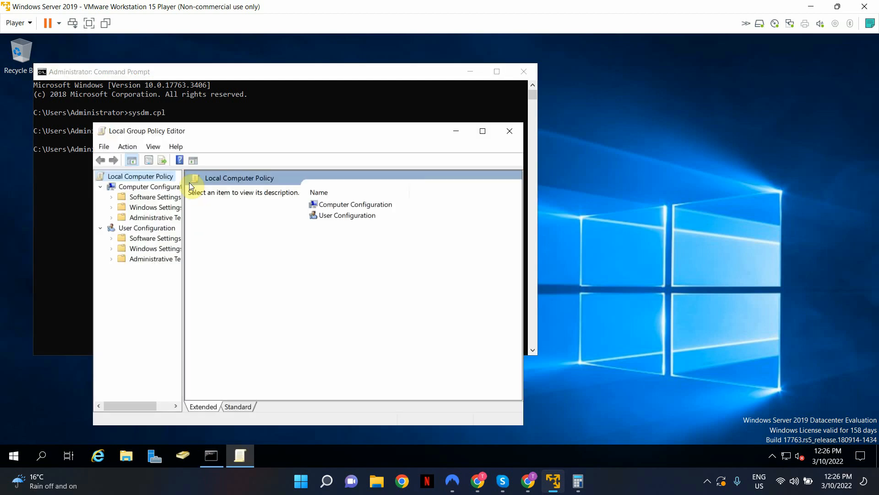
pyautogui.moveTo(194, 225)
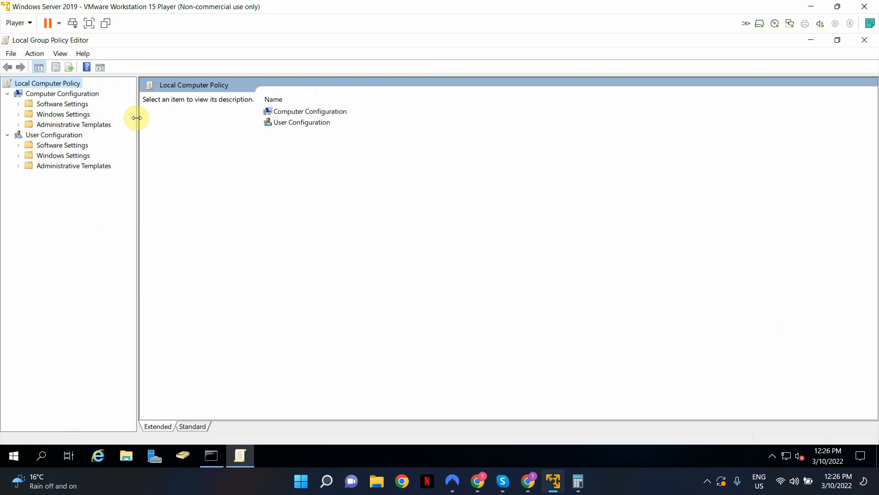
pyautogui.moveTo(15, 98)
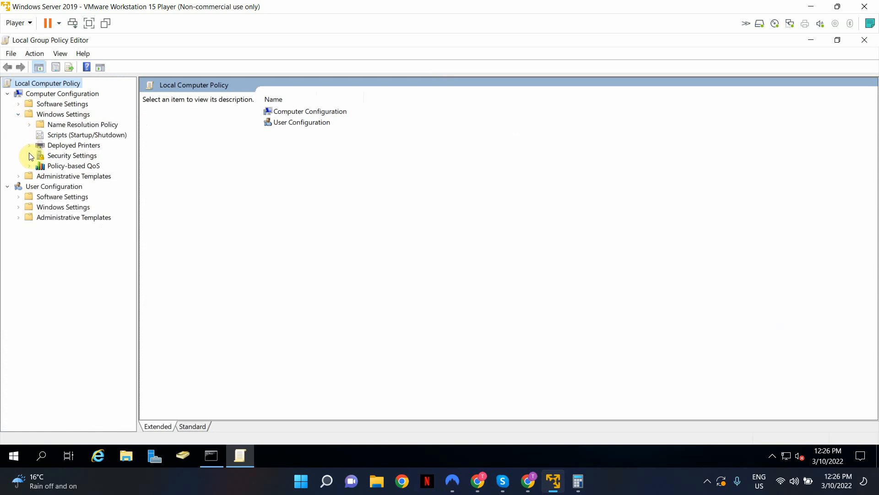
# Expand Security Settings > Local Policies, select User Rights Assignment, and sort by Security Setting.
pyautogui.click(29, 155)
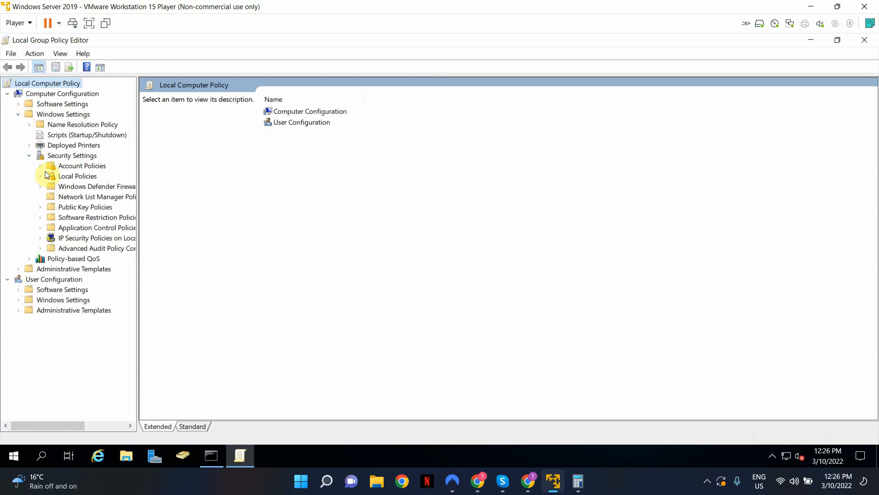
pyautogui.click(41, 175)
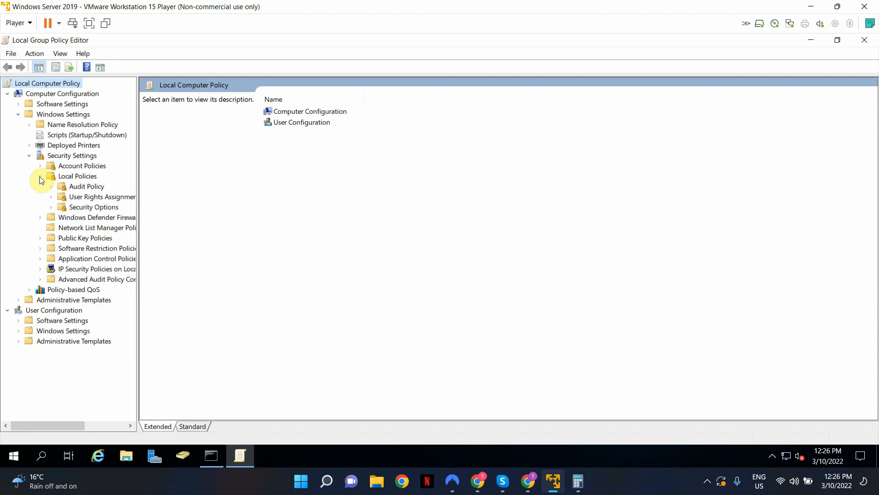
pyautogui.click(102, 197)
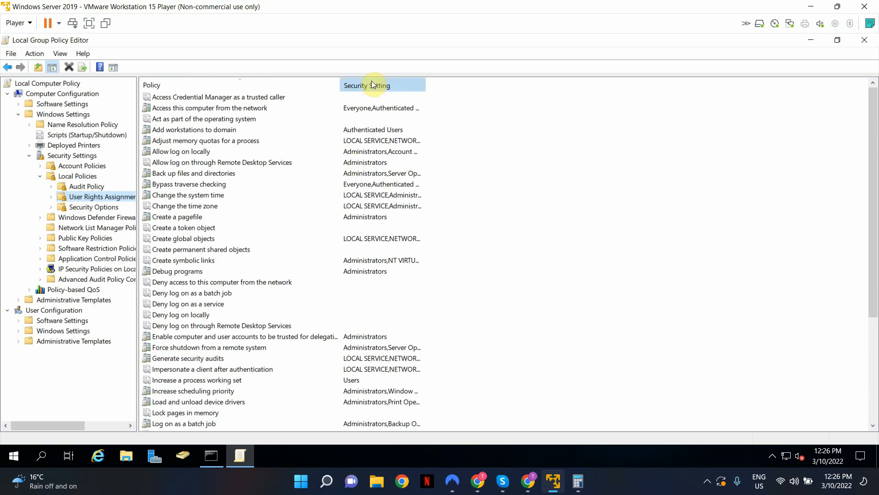
pyautogui.click(373, 85)
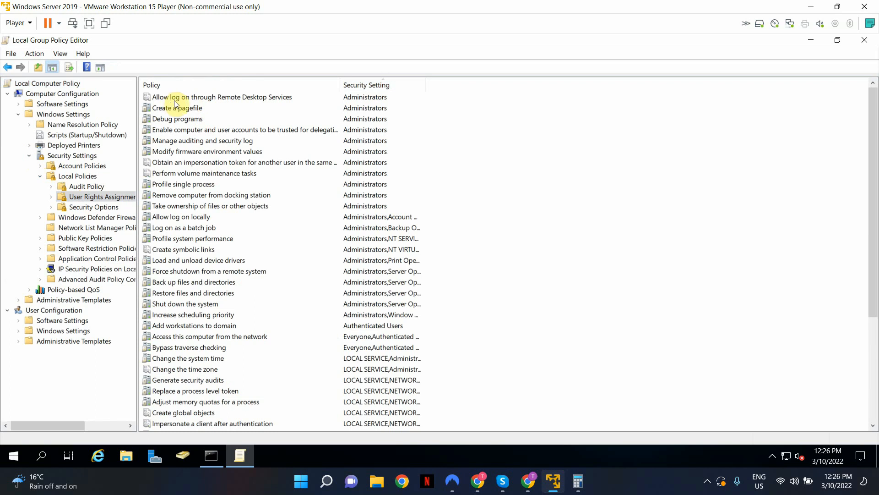
pyautogui.moveTo(205, 103)
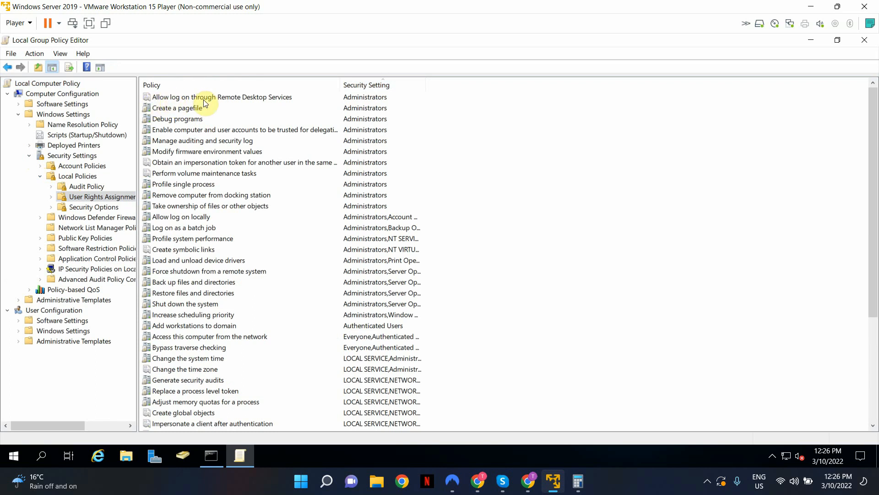
pyautogui.moveTo(303, 100)
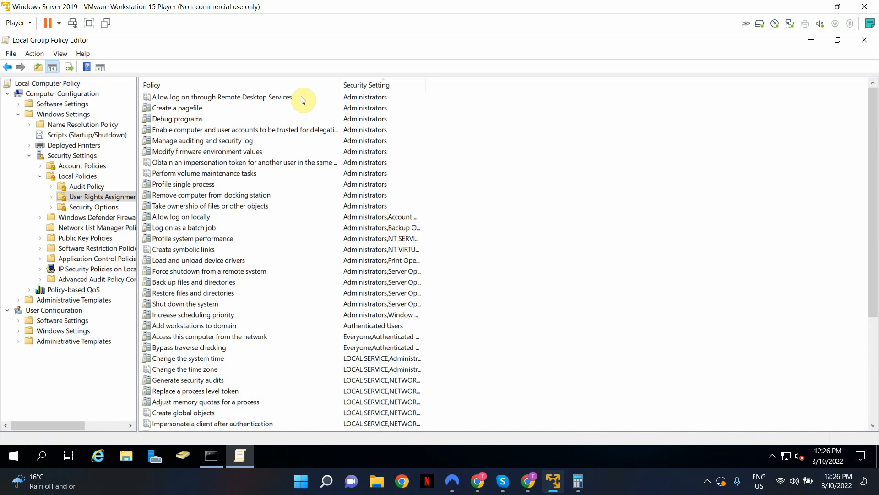
# Add Peter to 'Allow log on through Remote Desktop Services' and apply the right.
pyautogui.doubleClick(231, 97)
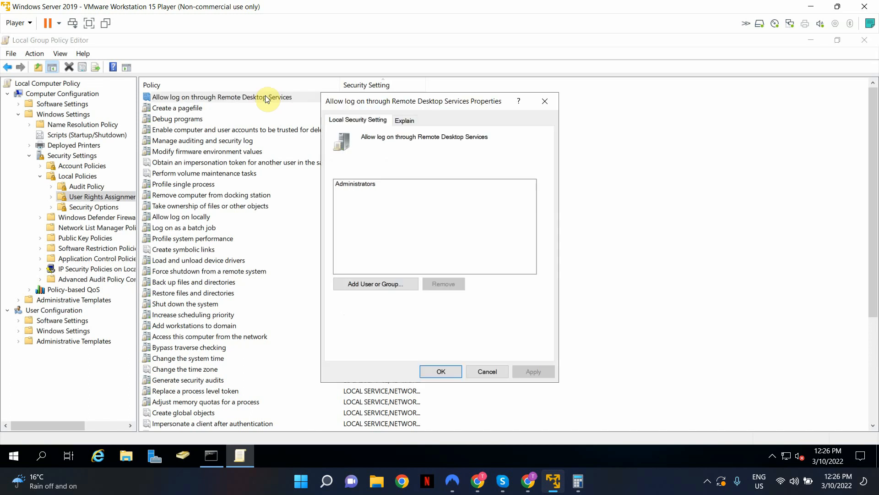
pyautogui.moveTo(220, 115)
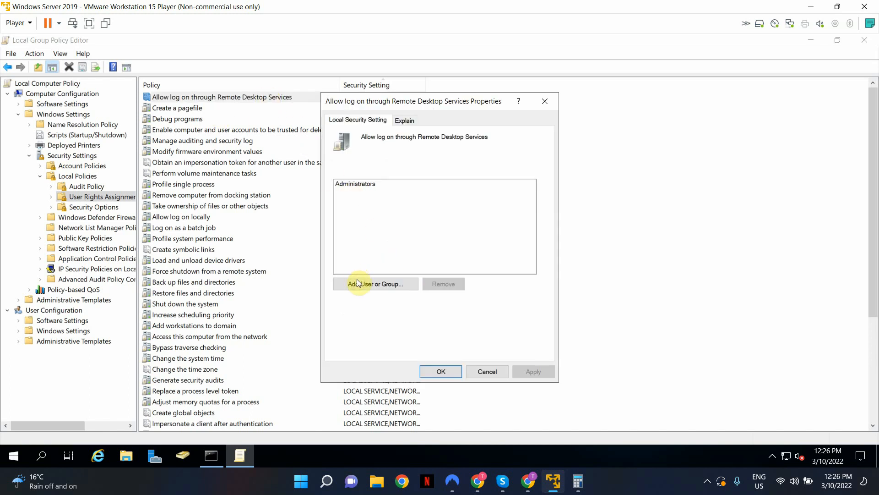
pyautogui.click(376, 284)
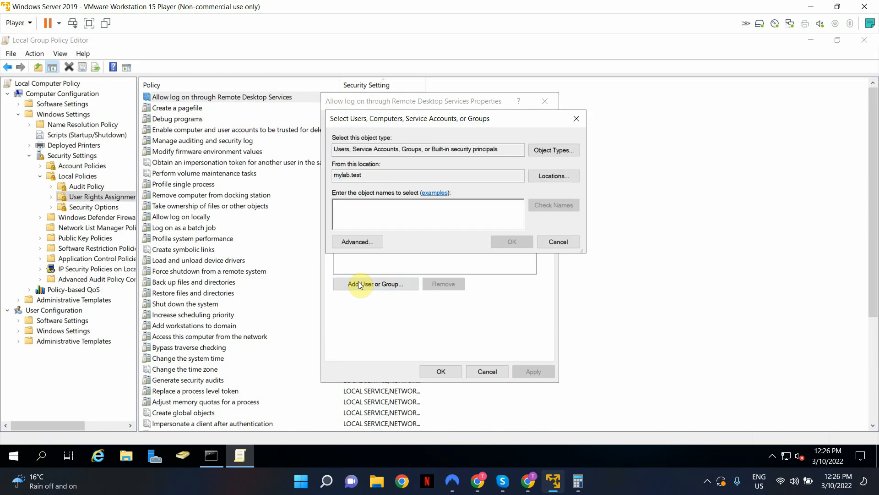
pyautogui.write('Peter')
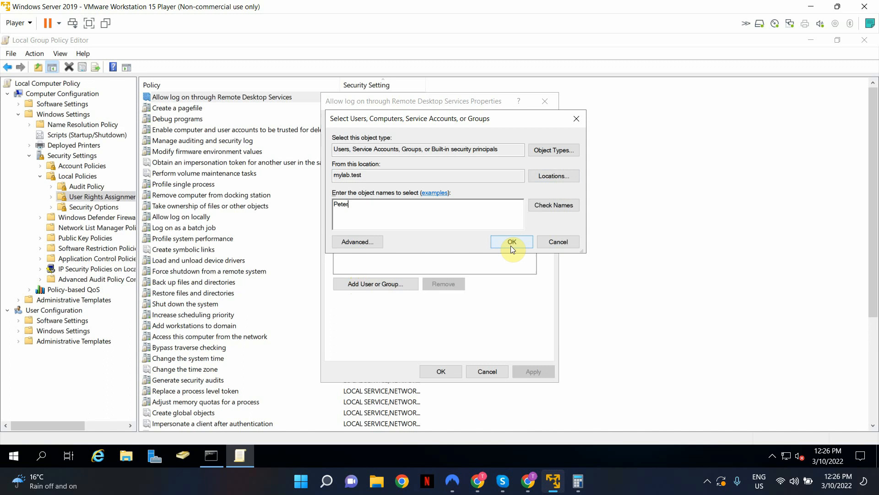
pyautogui.click(511, 241)
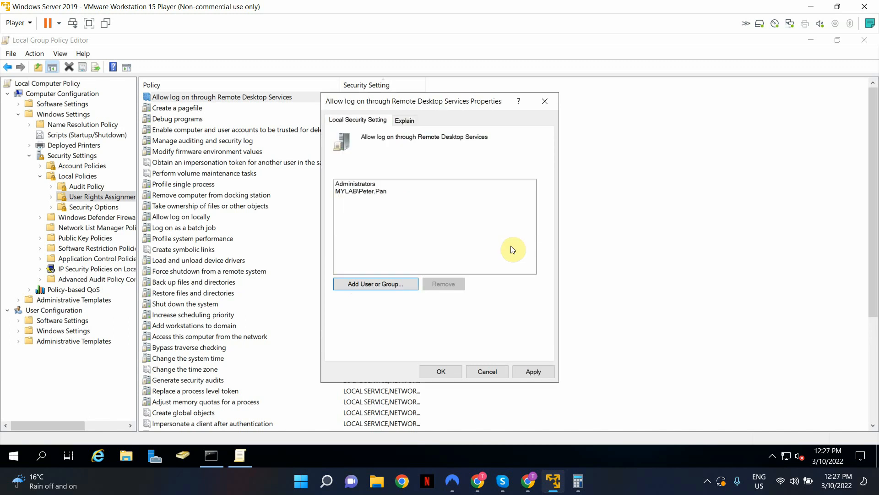
pyautogui.moveTo(552, 350)
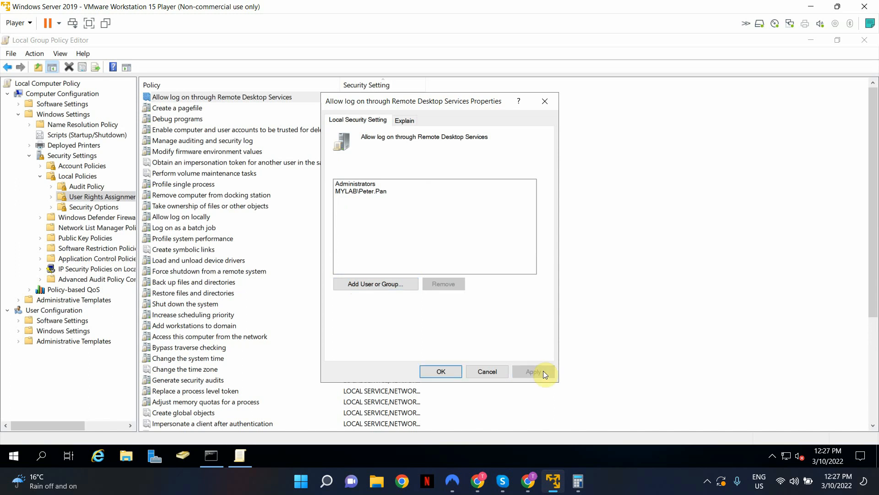
pyautogui.click(441, 371)
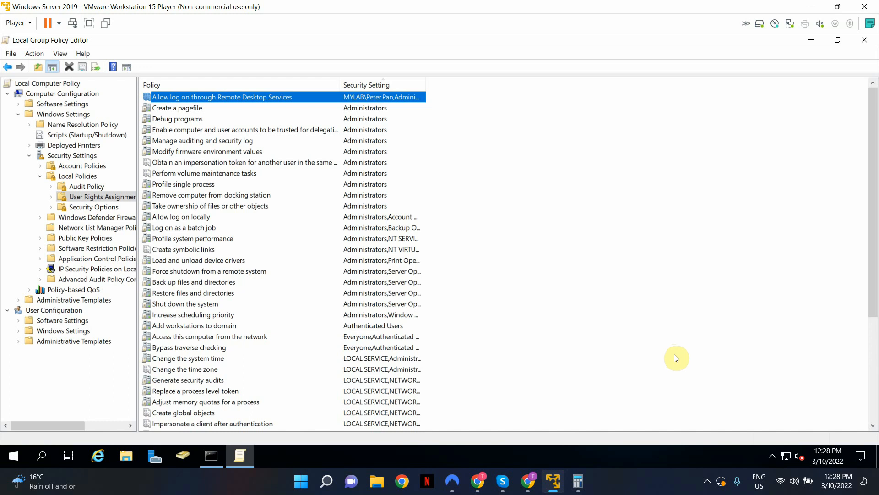
pyautogui.moveTo(706, 483)
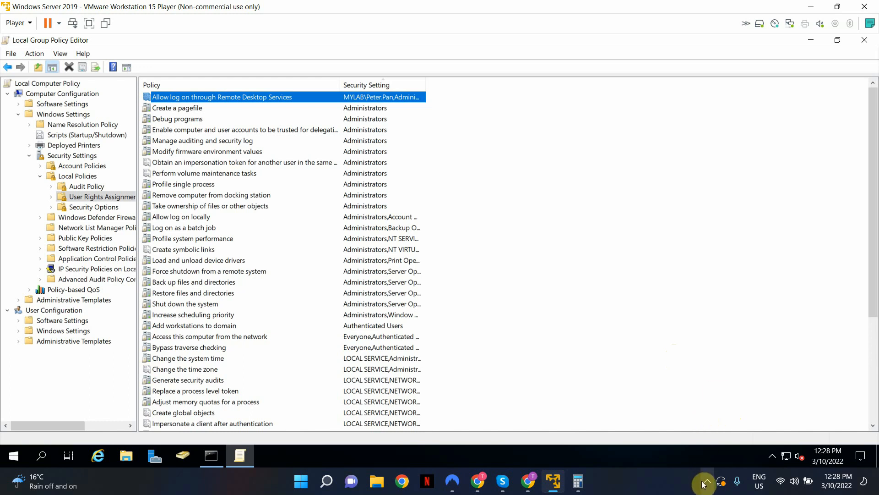